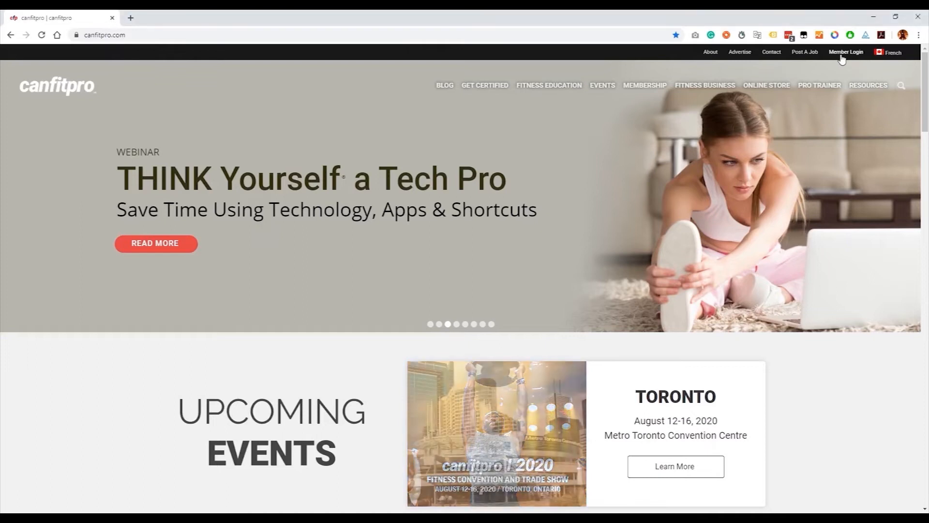
# - Go to Member Login and enter the account email and password
pyautogui.click(845, 51)
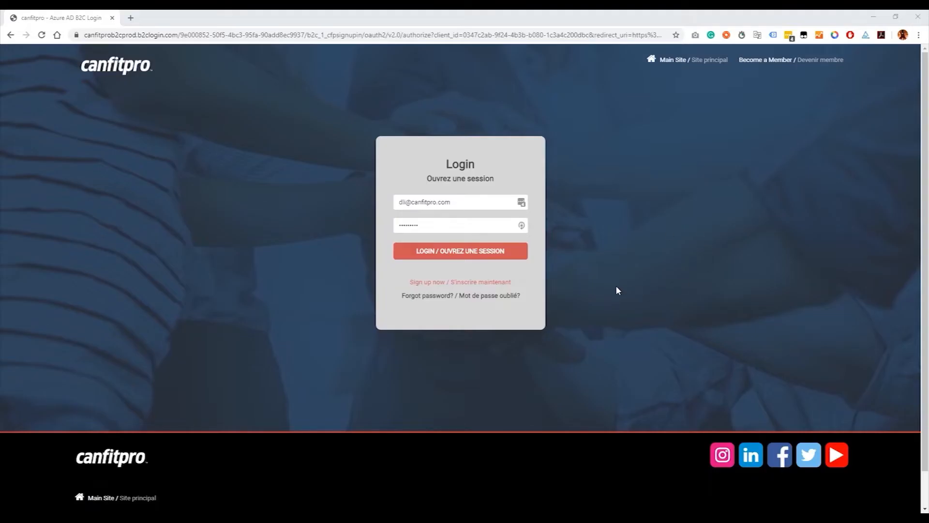
pyautogui.click(461, 225)
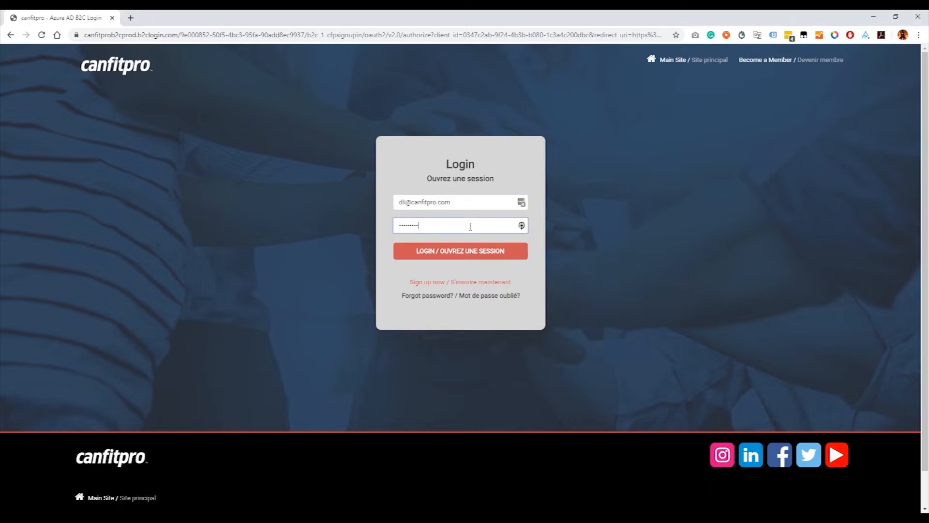
pyautogui.moveTo(455, 269)
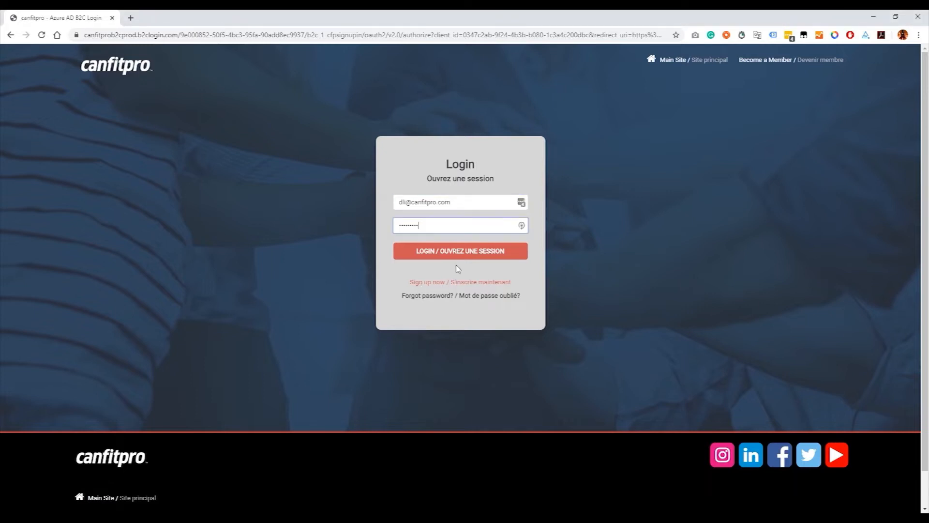
# - Log in and reach Certification Courses under the Get Education menu
pyautogui.click(460, 251)
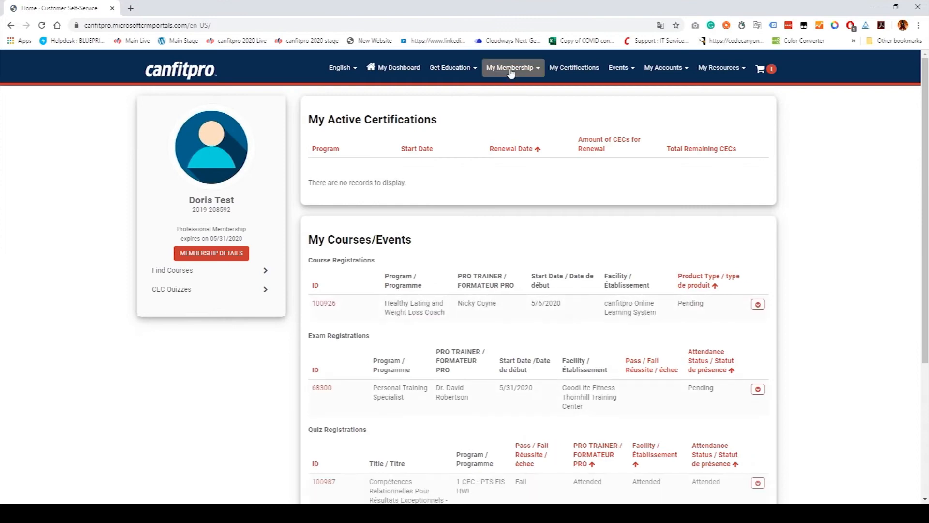
pyautogui.click(450, 67)
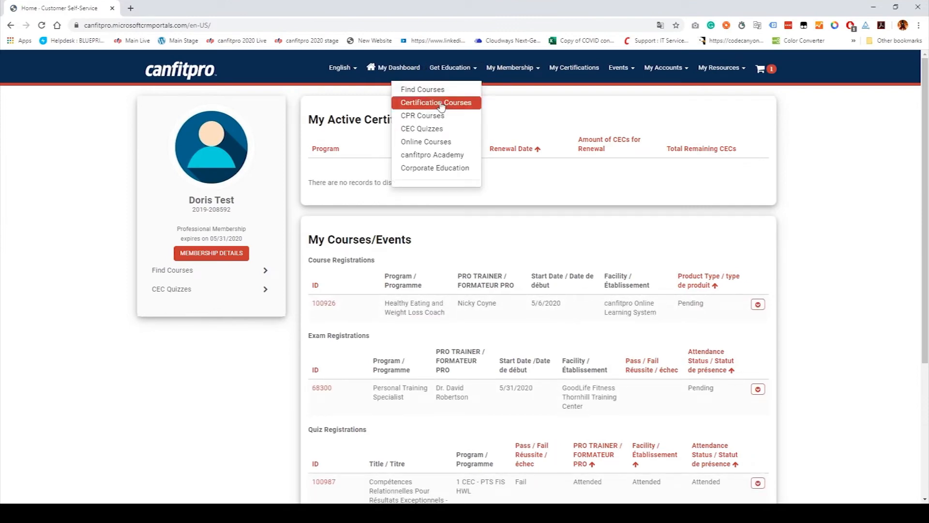
pyautogui.click(435, 103)
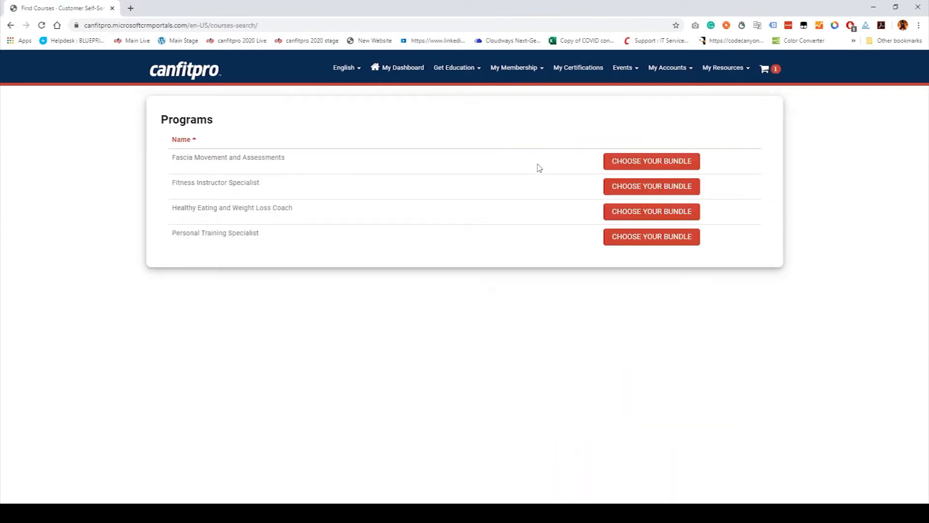
pyautogui.moveTo(638, 193)
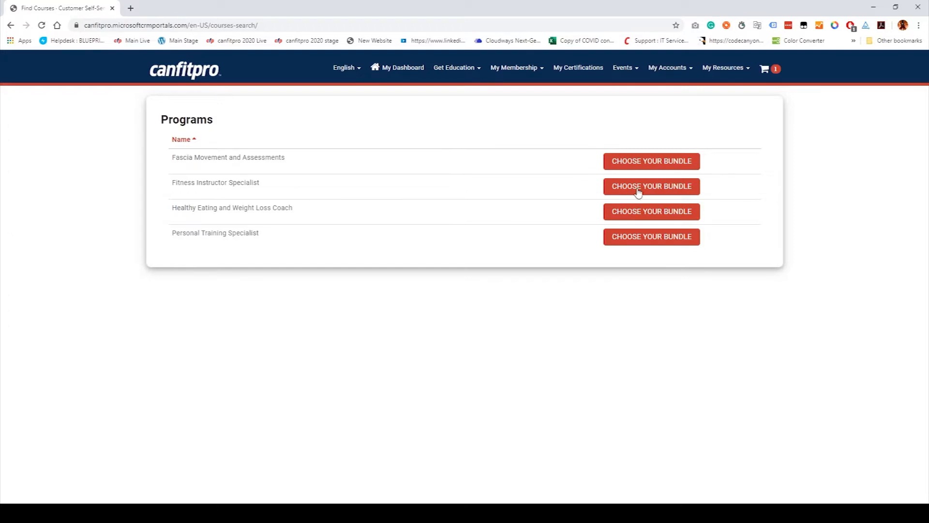
# - Select Fitness Instructor Specialist Package 1 with CPR A (Adult), Express Shipping and the Online Study Course, and continue to the cart
pyautogui.click(651, 187)
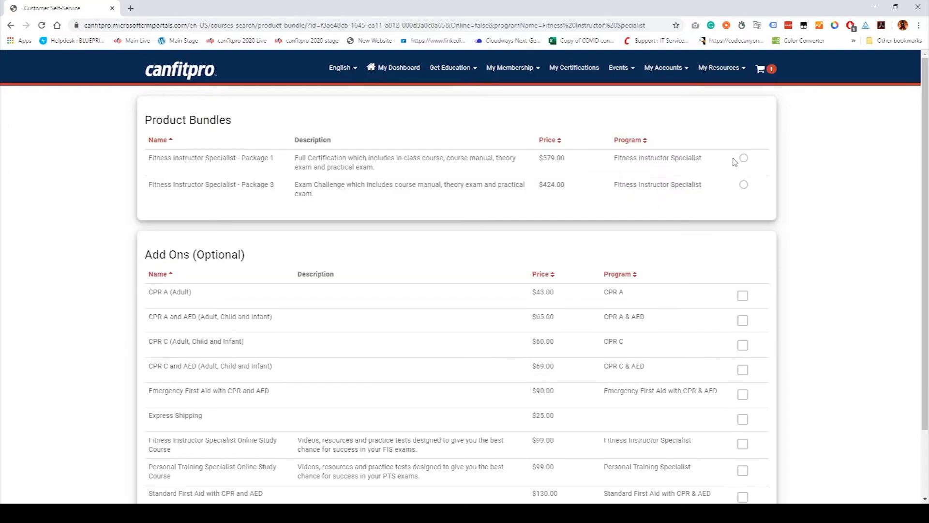
pyautogui.click(743, 157)
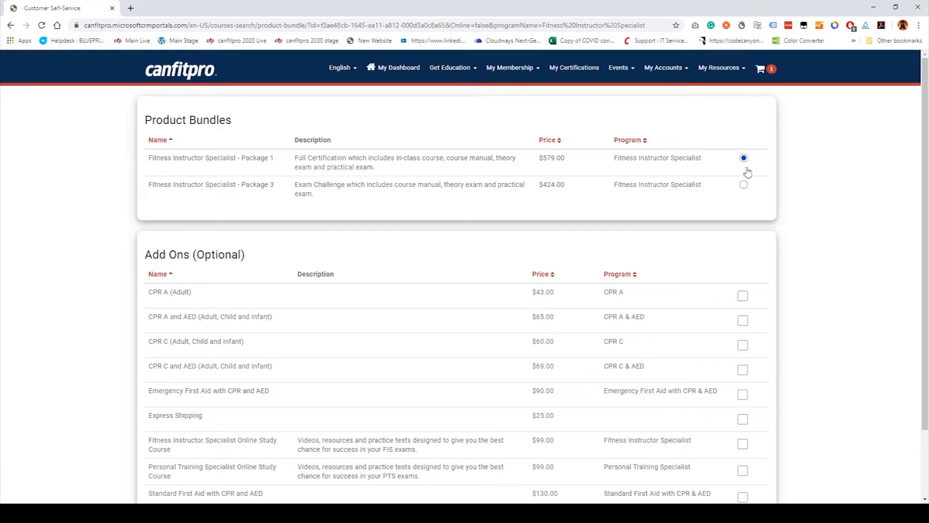
pyautogui.scroll(-3)
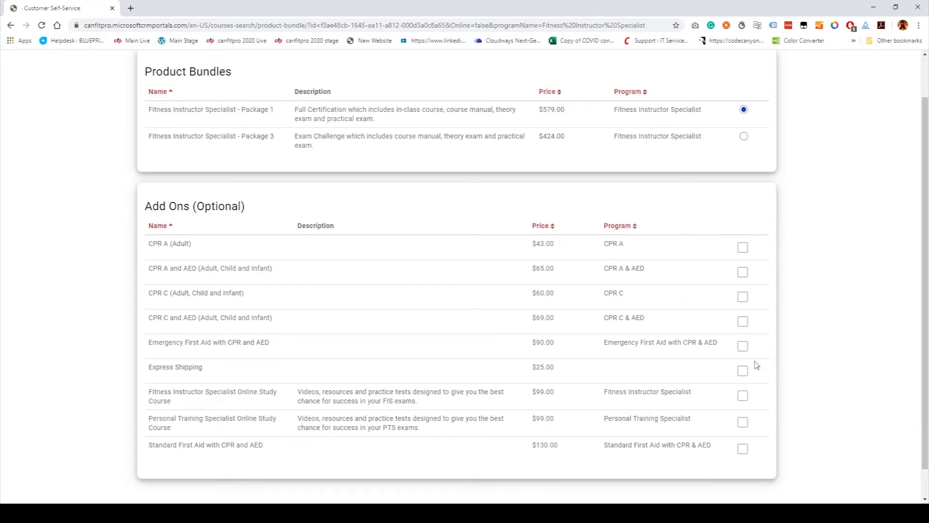
pyautogui.click(742, 370)
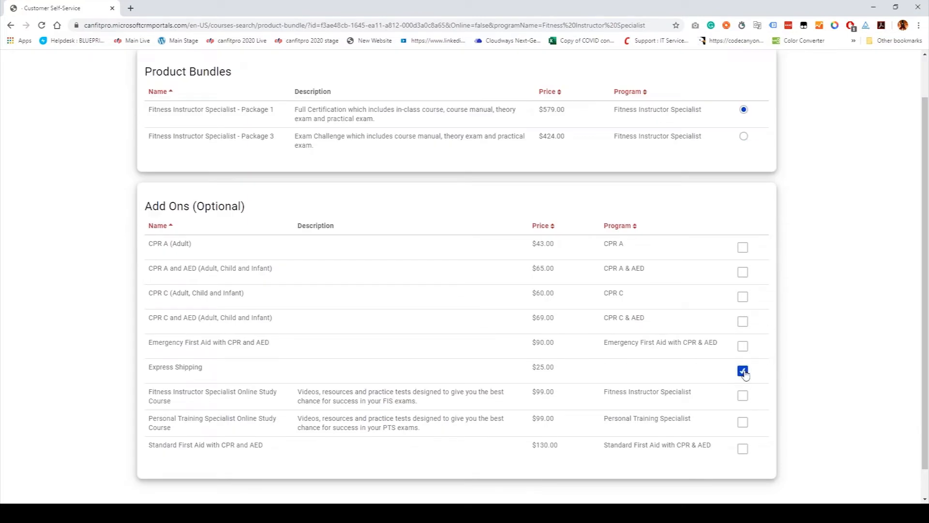
pyautogui.click(742, 396)
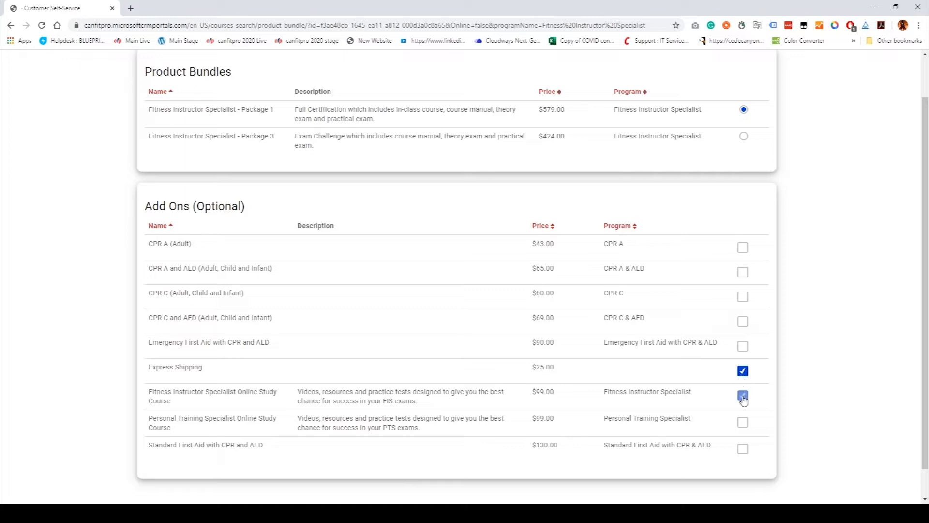
pyautogui.click(742, 396)
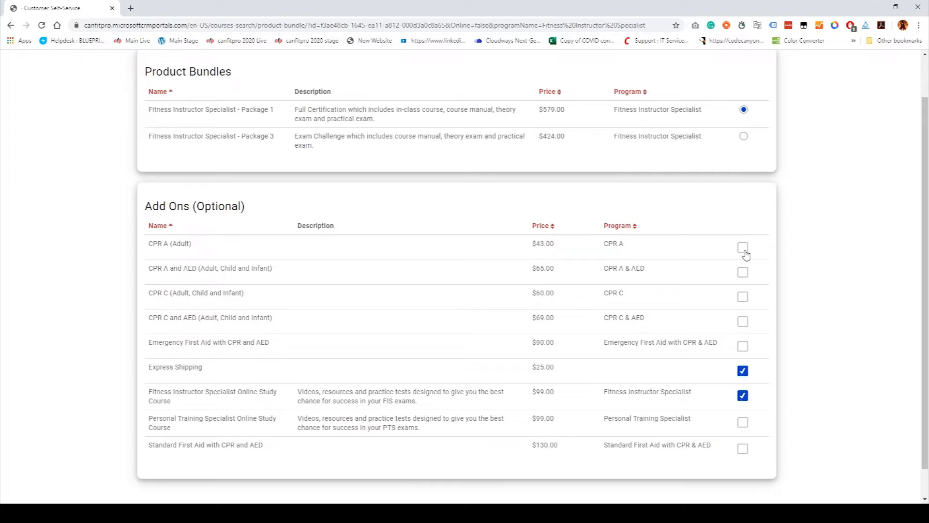
pyautogui.click(742, 248)
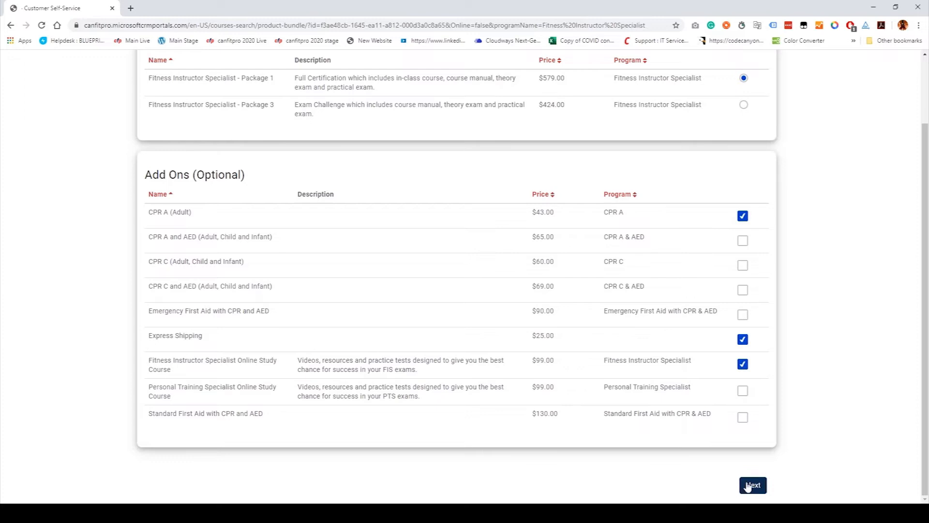
pyautogui.click(752, 485)
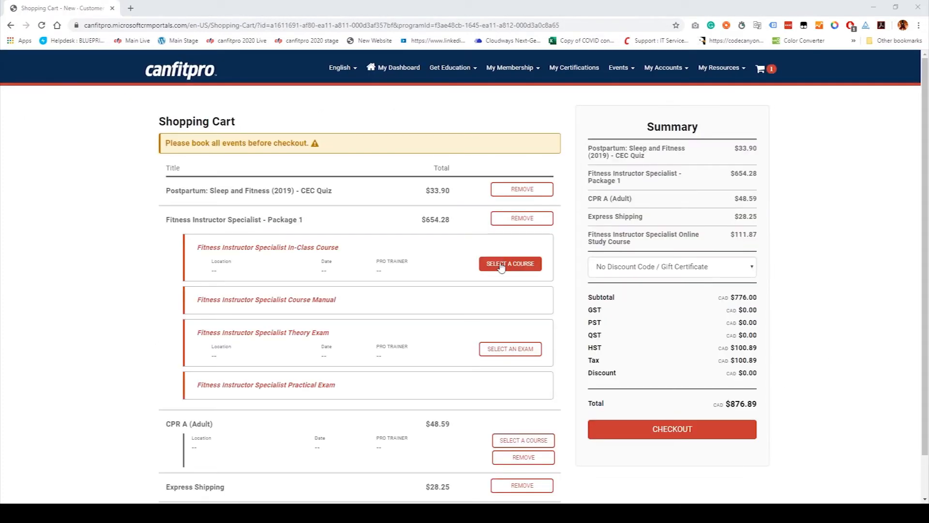
# - Add in-class course 69517 at GoodLife Fitness Stouffville from the map and start checkout
pyautogui.click(510, 263)
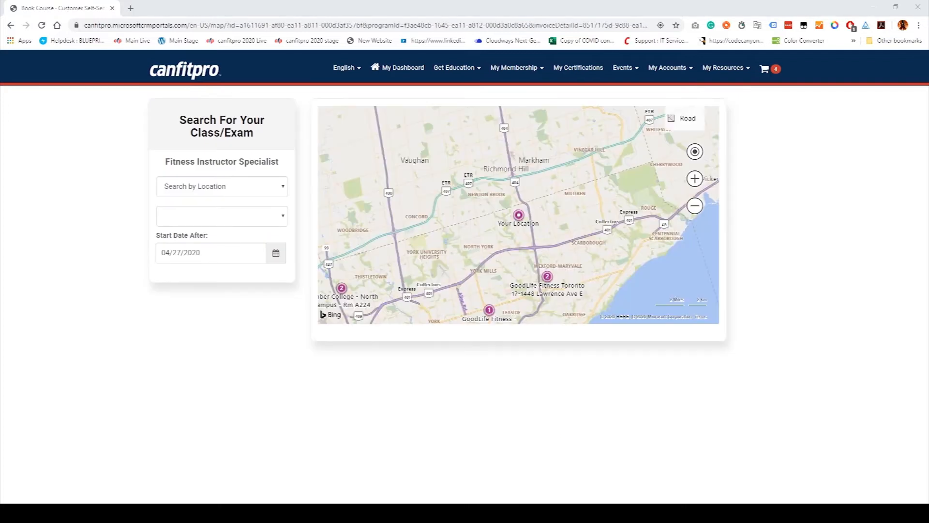
pyautogui.moveTo(551, 246)
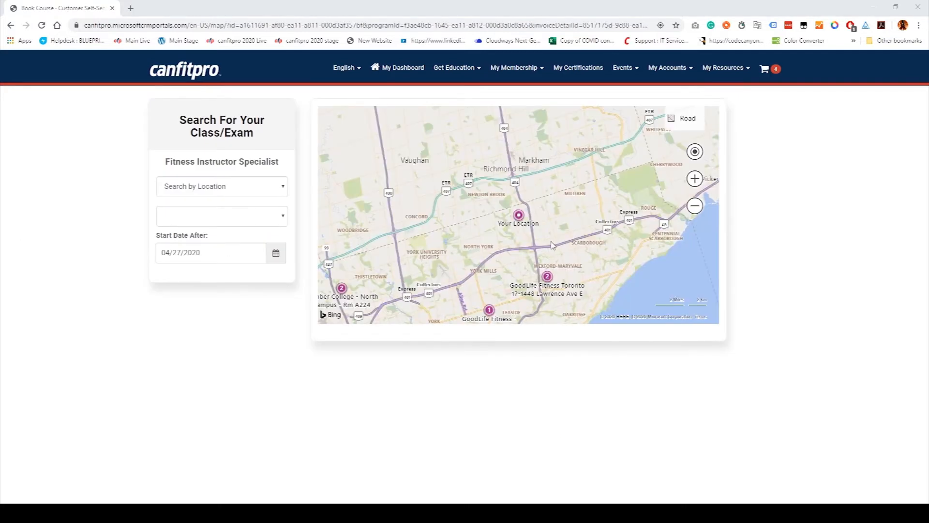
pyautogui.moveTo(593, 251)
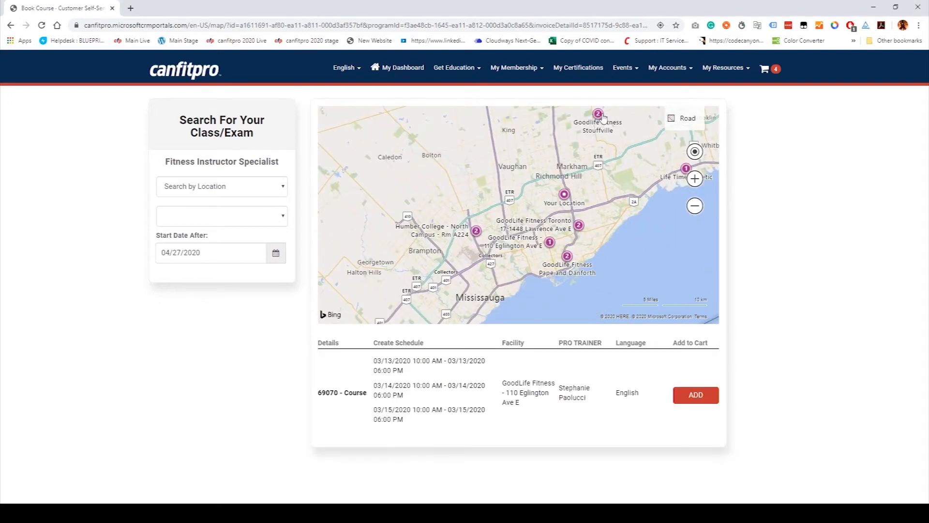
pyautogui.click(600, 114)
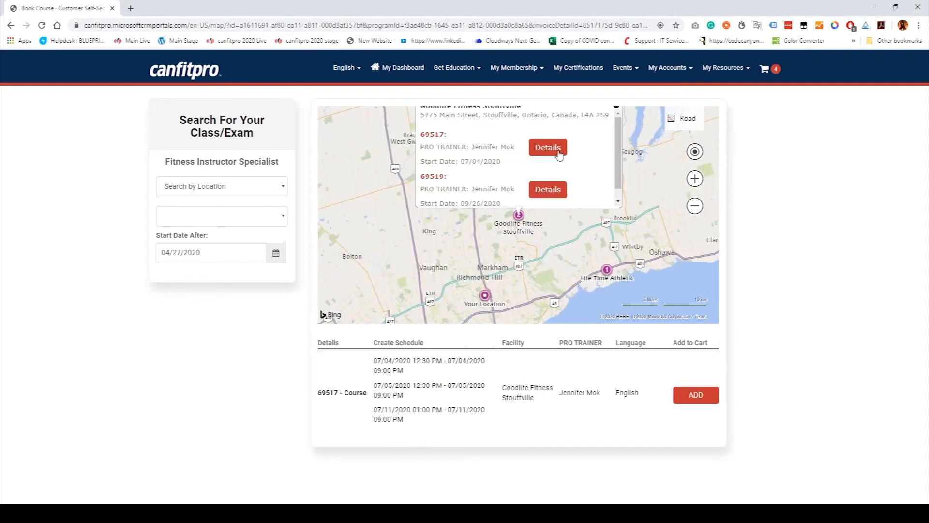
pyautogui.click(694, 394)
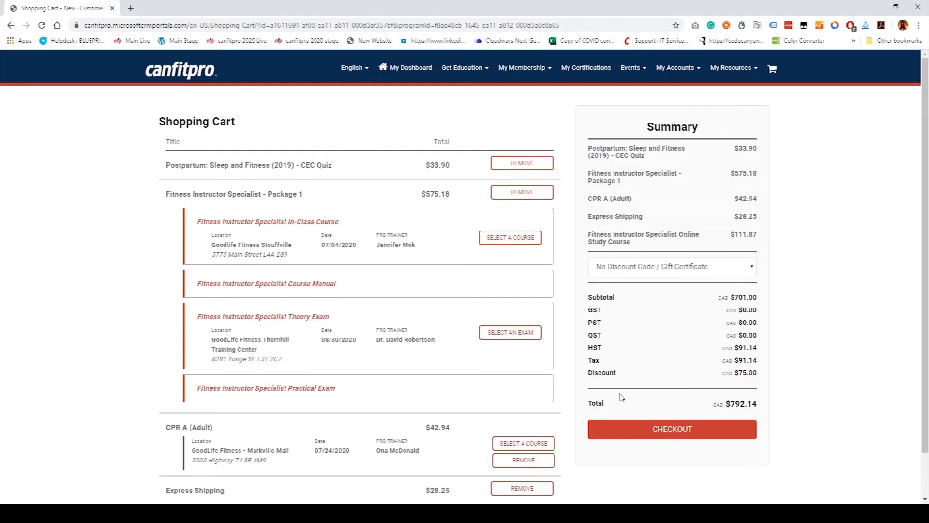
pyautogui.scroll(-3)
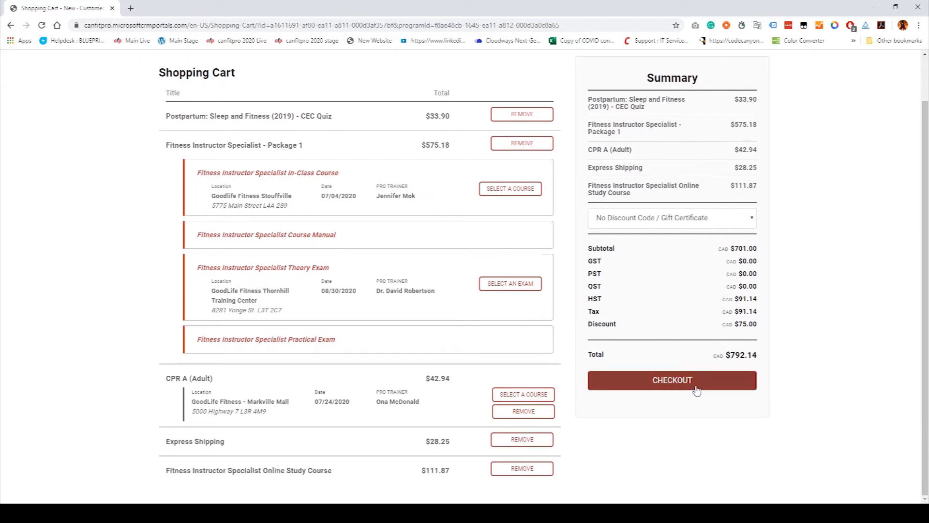
pyautogui.click(671, 379)
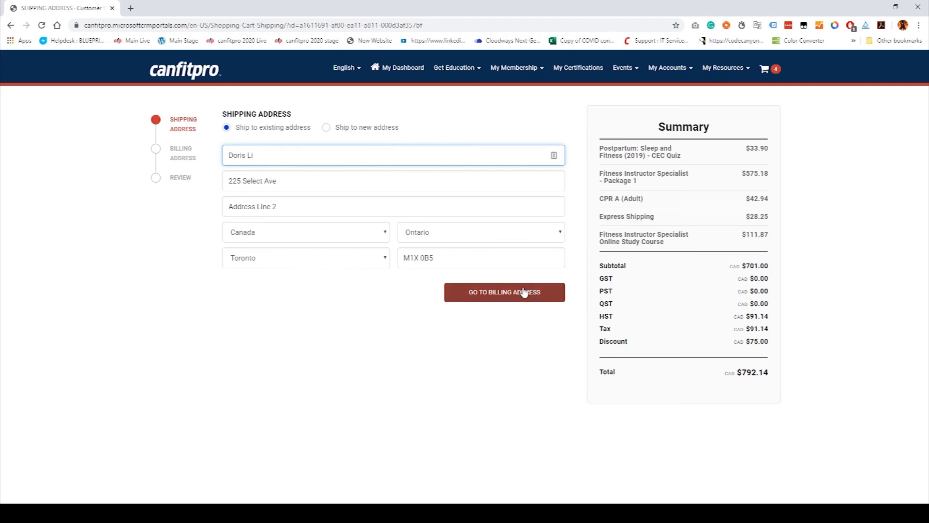
# - Set billing Same as Shipping Address and proceed to Review Your Order (total CAD $792.14)
pyautogui.click(504, 292)
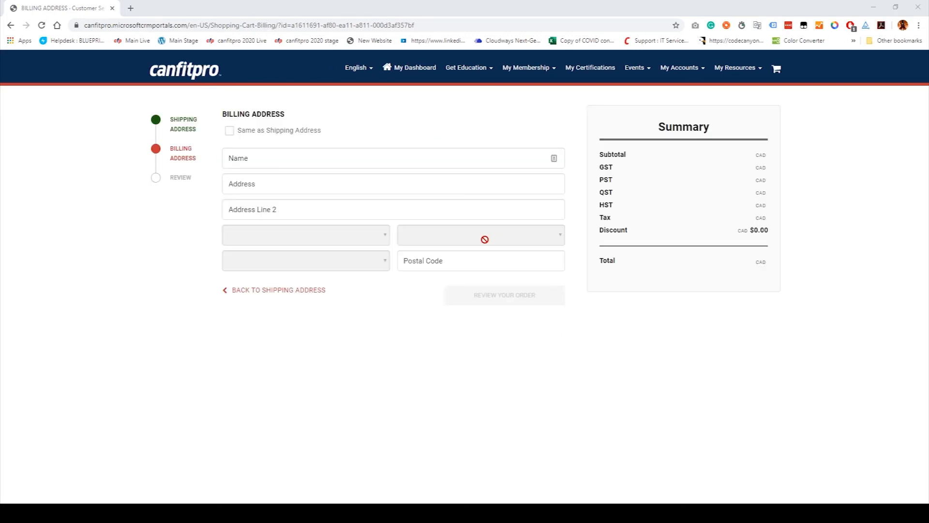
pyautogui.click(229, 130)
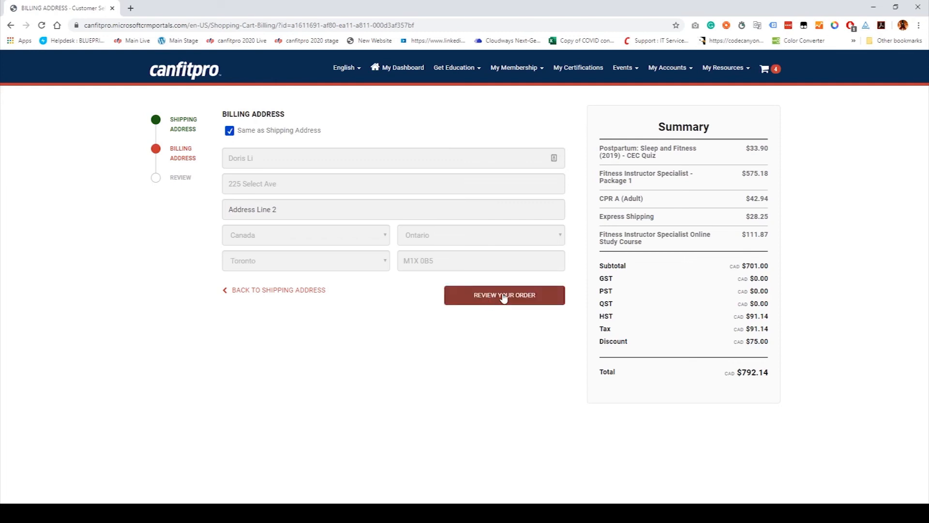
pyautogui.click(504, 294)
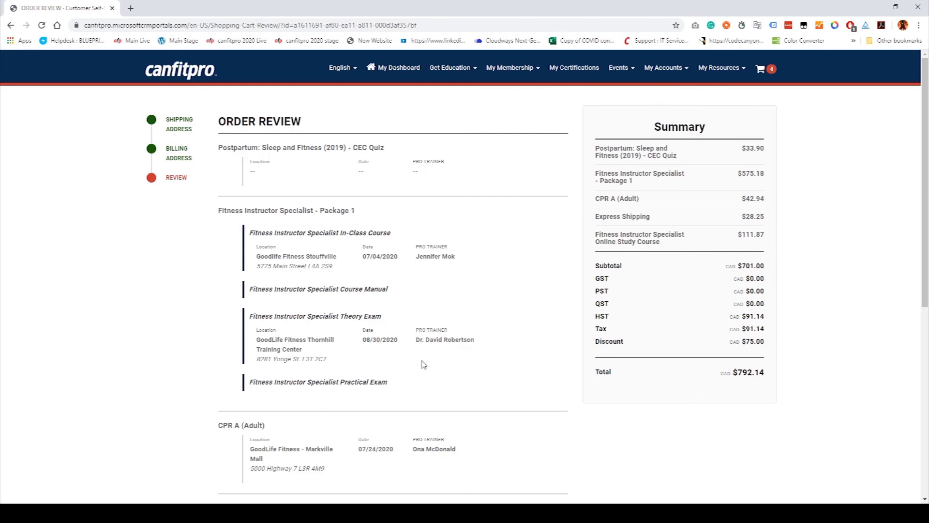
# - Agree to the Terms and Conditions and place the order with the existing credit card
pyautogui.scroll(-3)
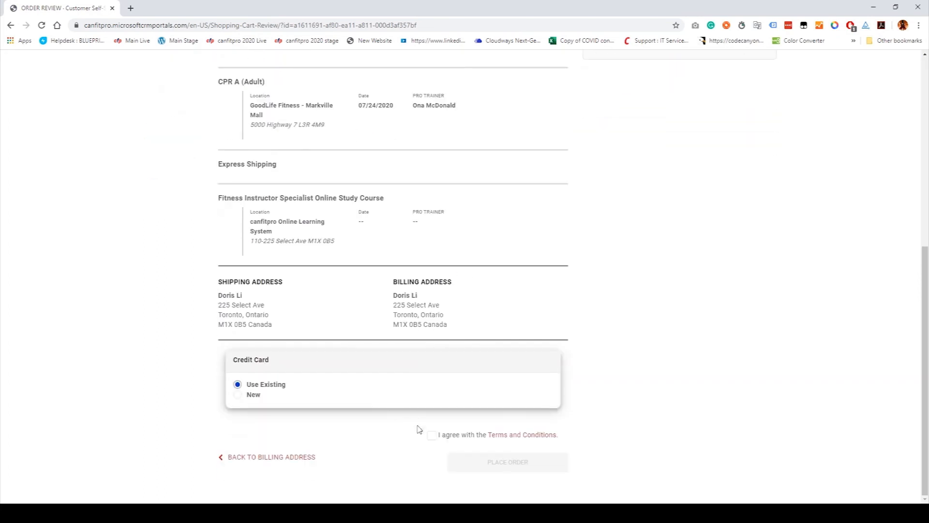
pyautogui.click(432, 435)
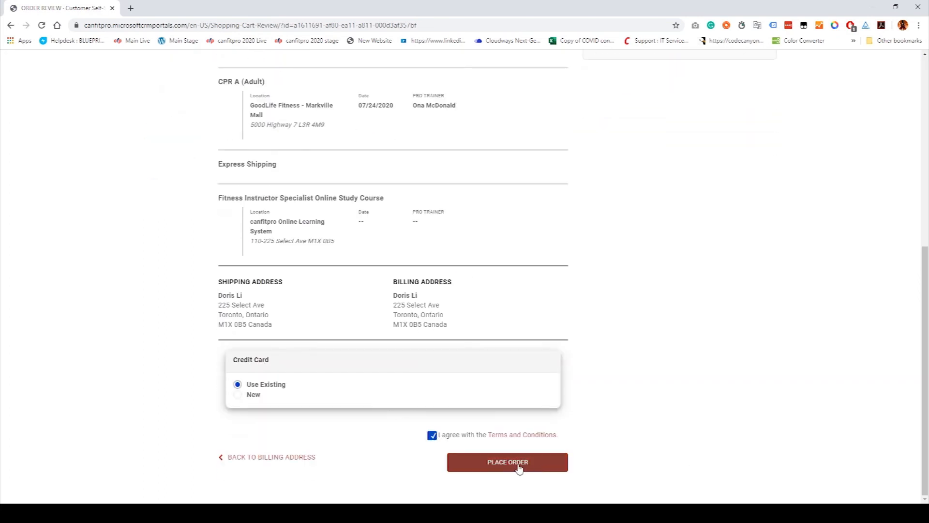
pyautogui.click(507, 461)
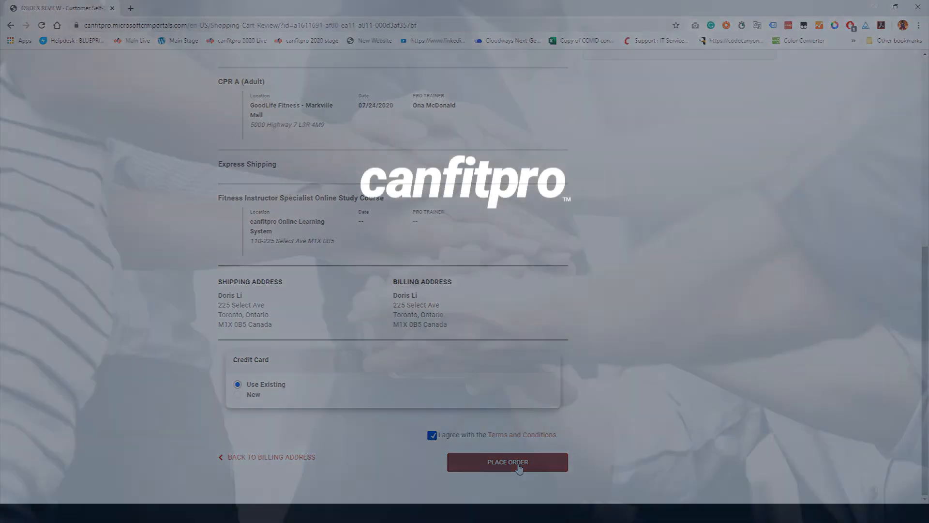